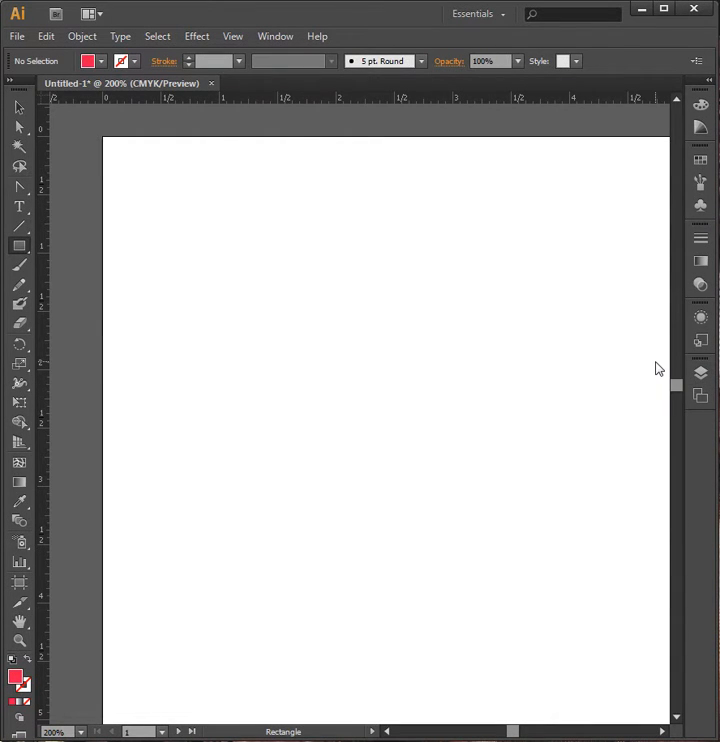
{"action": "mouse_move", "coordinate": [312, 448]}
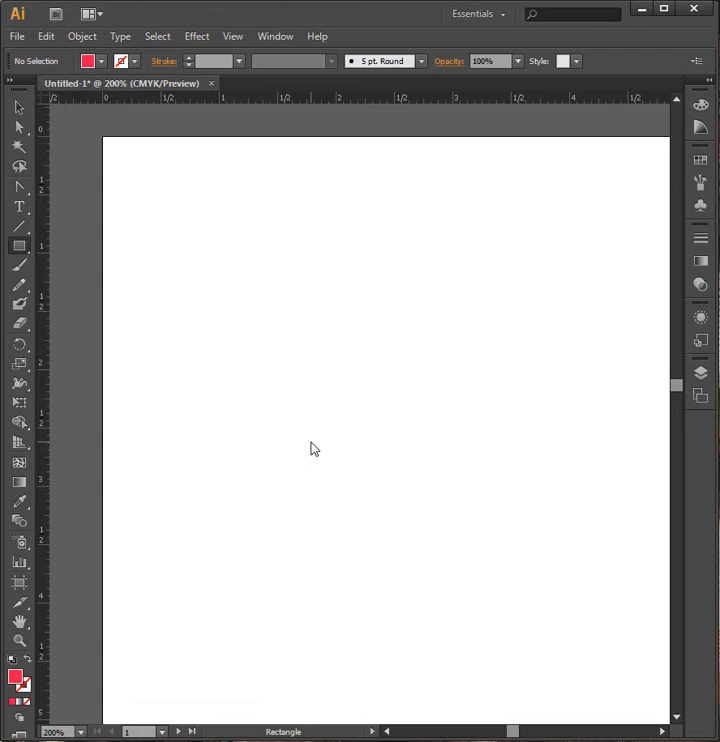
{"action": "mouse_move", "coordinate": [459, 388]}
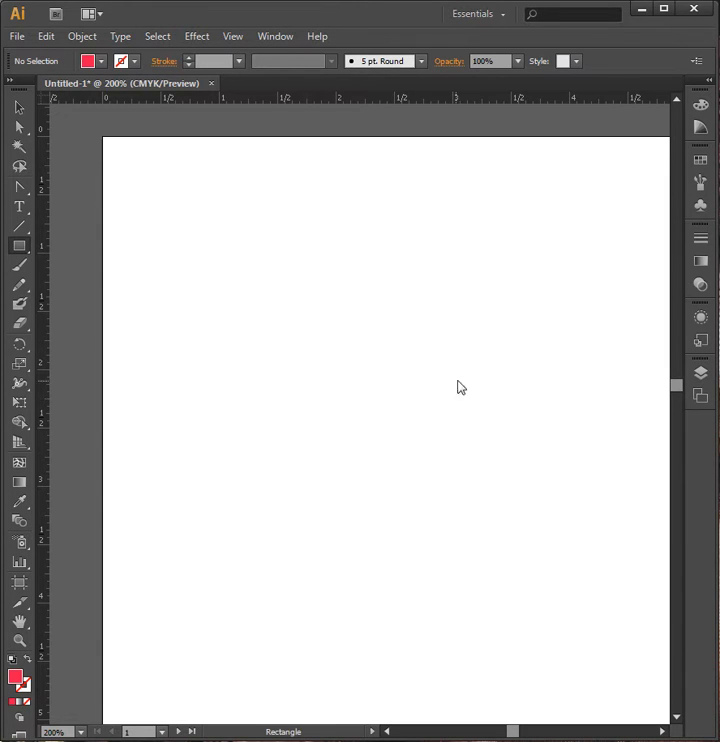
{"action": "mouse_move", "coordinate": [700, 372]}
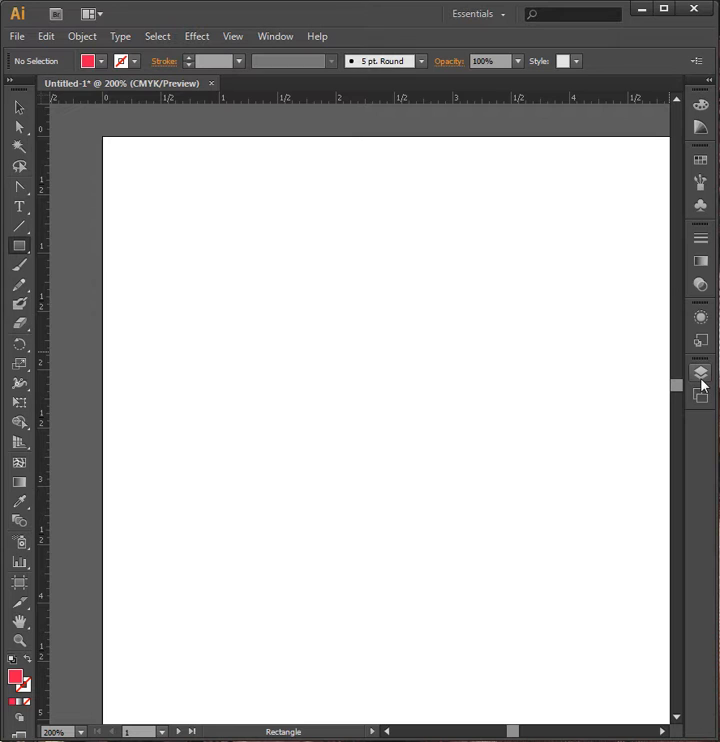
{"action": "mouse_move", "coordinate": [700, 375]}
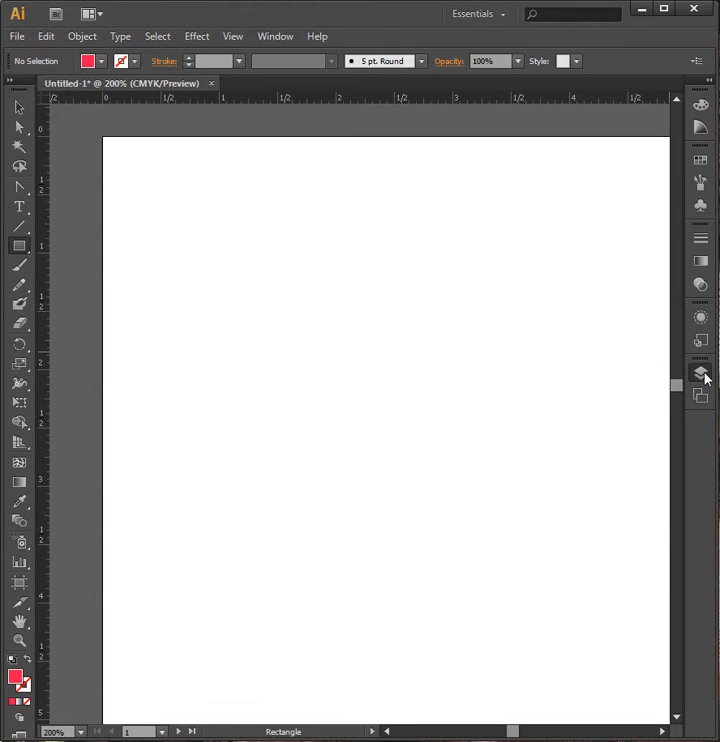
- Add a new layer at the top of the Layers panel and rename it GRID
{"action": "left_click", "coordinate": [700, 373]}
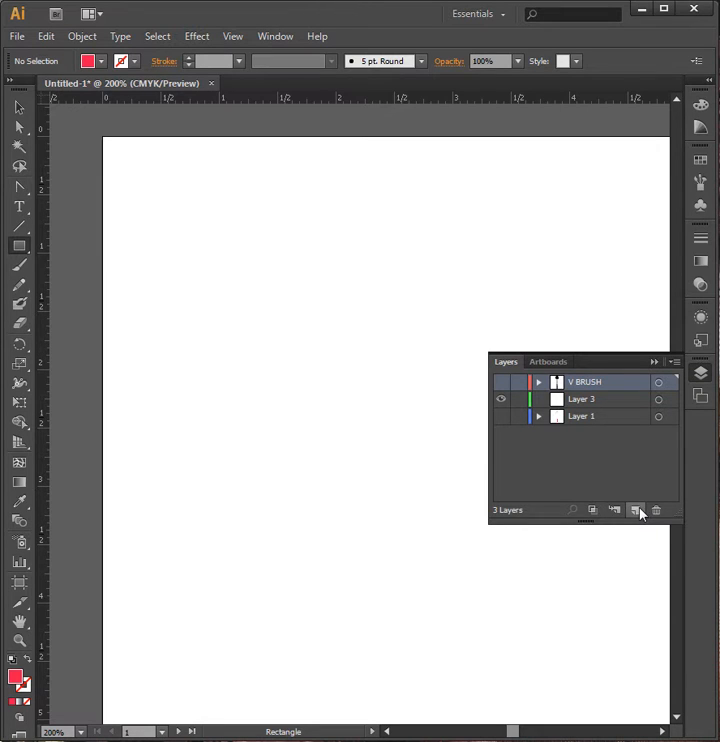
{"action": "left_click", "coordinate": [636, 510]}
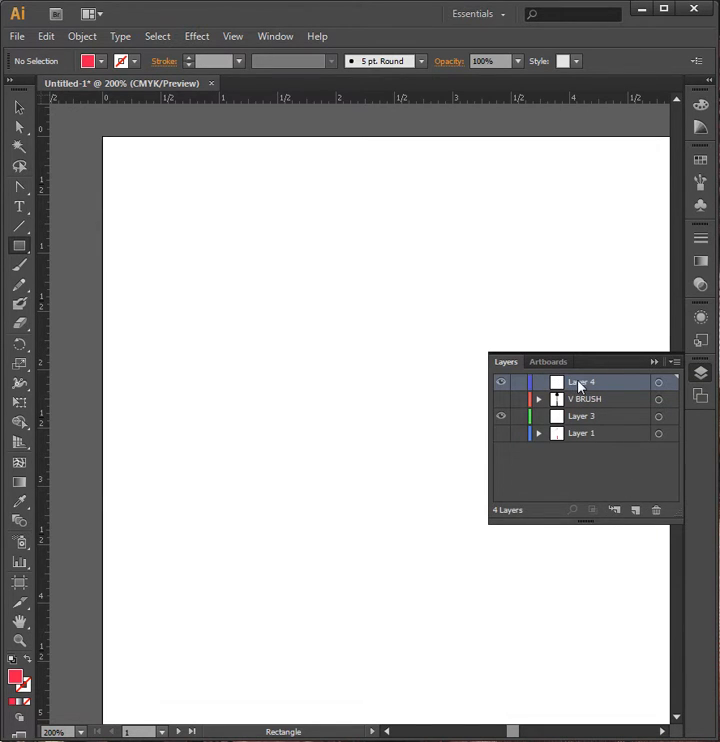
{"action": "double_click", "coordinate": [582, 382]}
{"action": "type", "text": "GRID"}
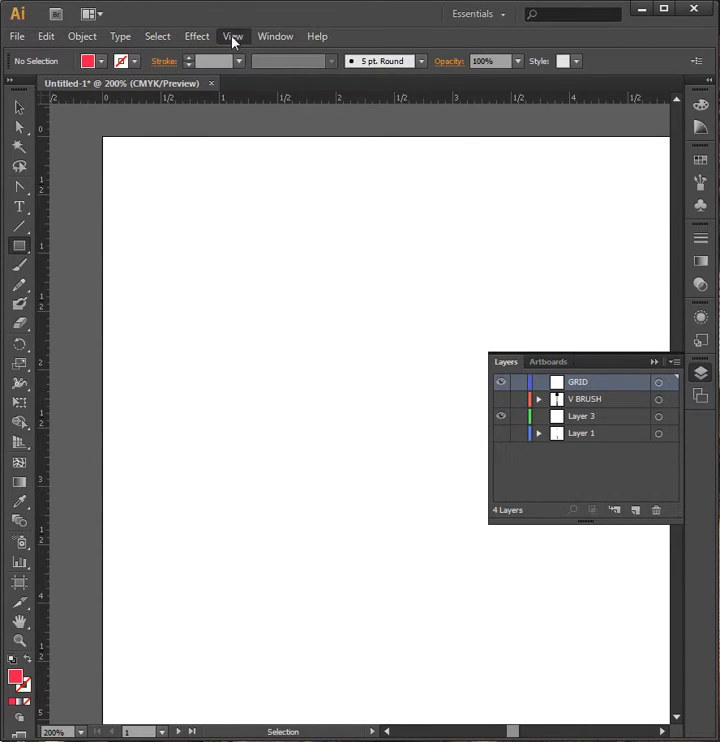
{"action": "left_click", "coordinate": [232, 36]}
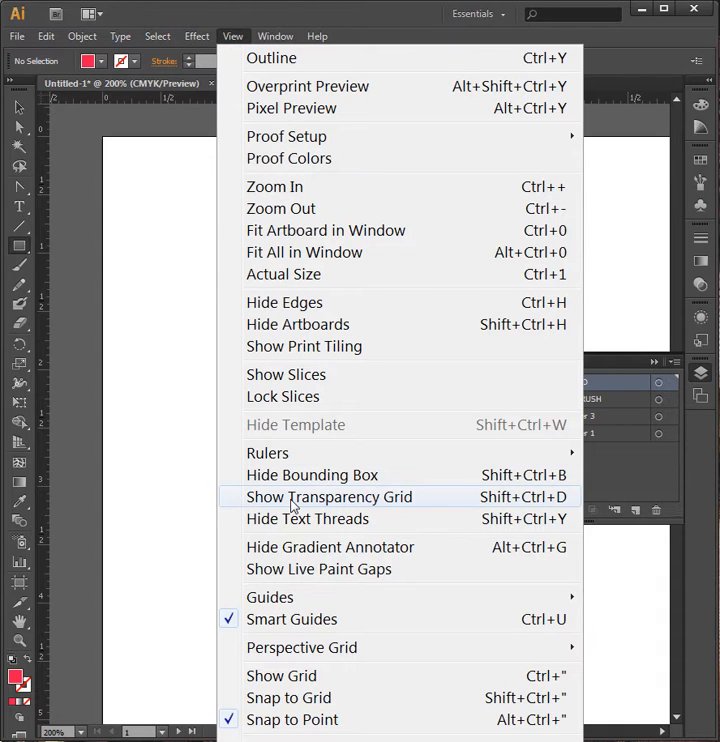
{"action": "mouse_move", "coordinate": [268, 453]}
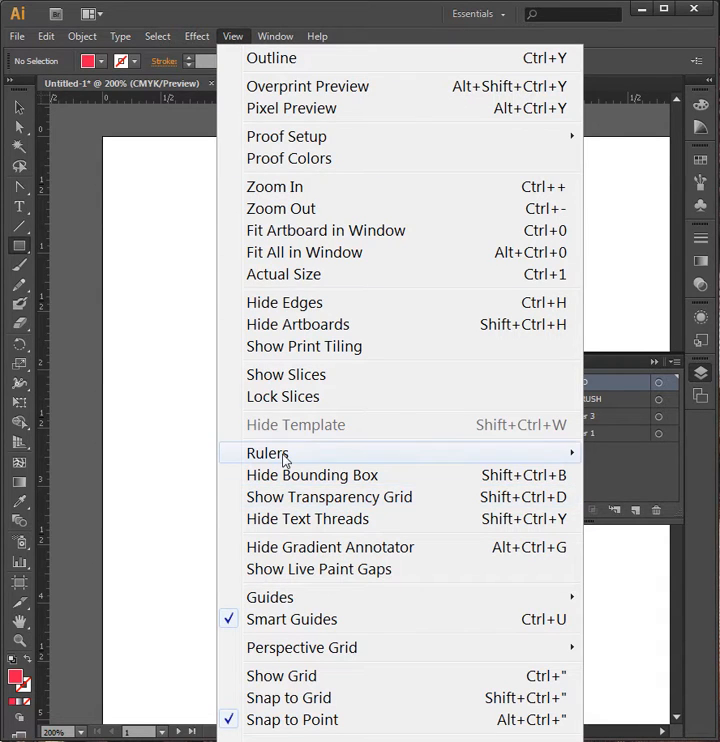
{"action": "left_click", "coordinate": [268, 453]}
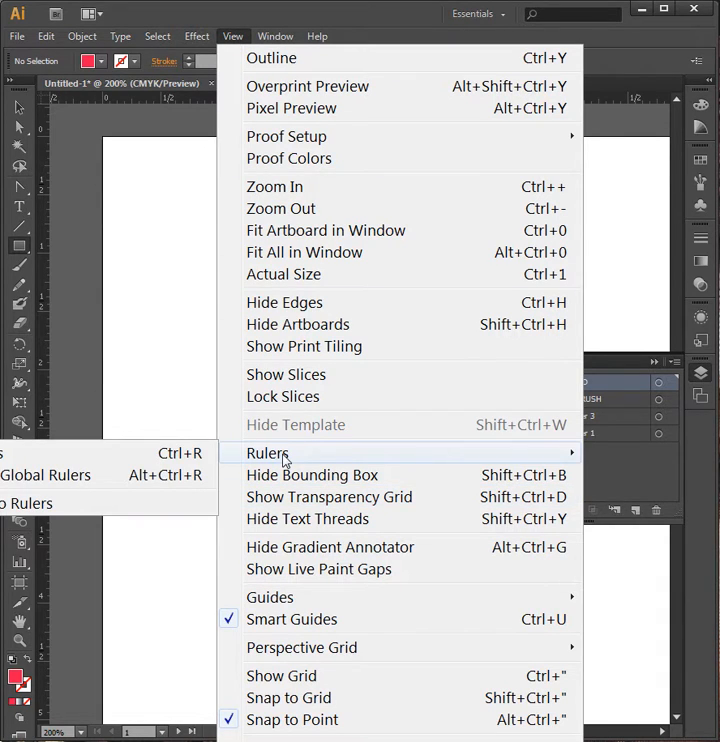
{"action": "mouse_move", "coordinate": [380, 136]}
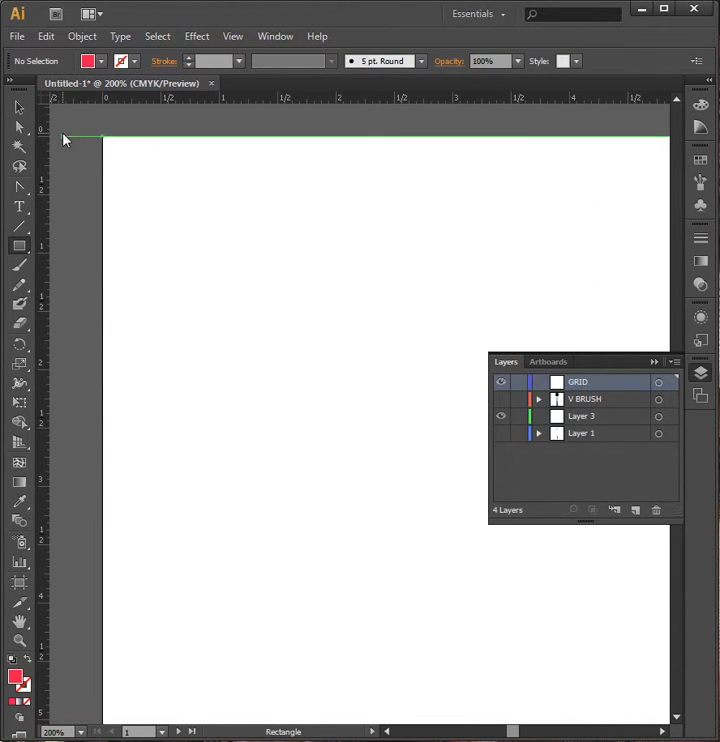
- Draw a red 3 in by 3 in square from the artboard's top-left corner
{"action": "left_click", "coordinate": [18, 127]}
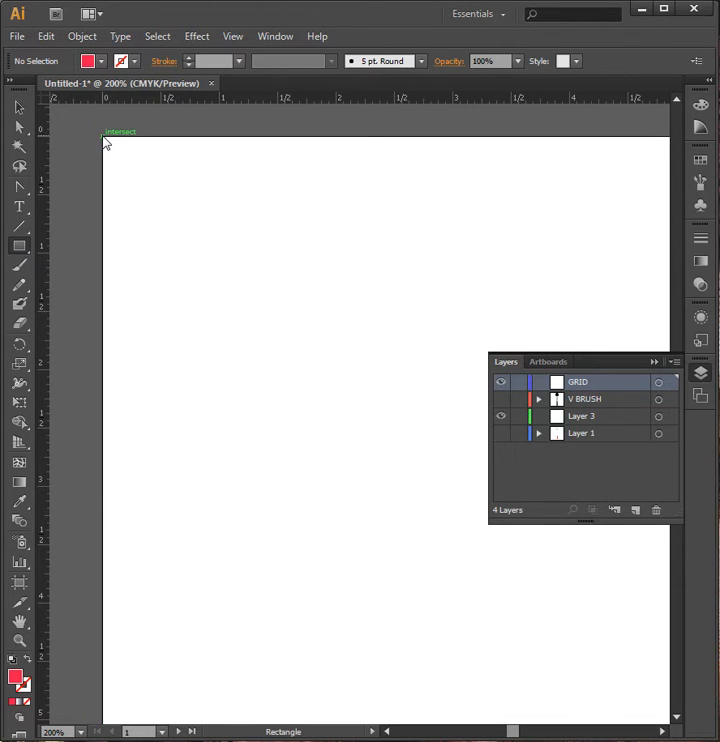
{"action": "left_click_drag", "start_coordinate": [103, 133], "coordinate": [200, 205]}
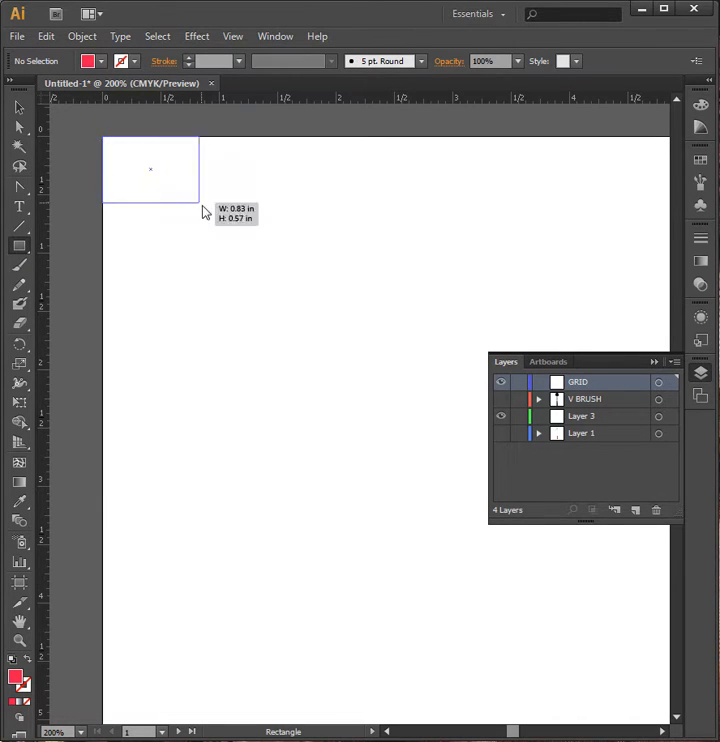
{"action": "left_click_drag", "start_coordinate": [202, 211], "coordinate": [445, 389]}
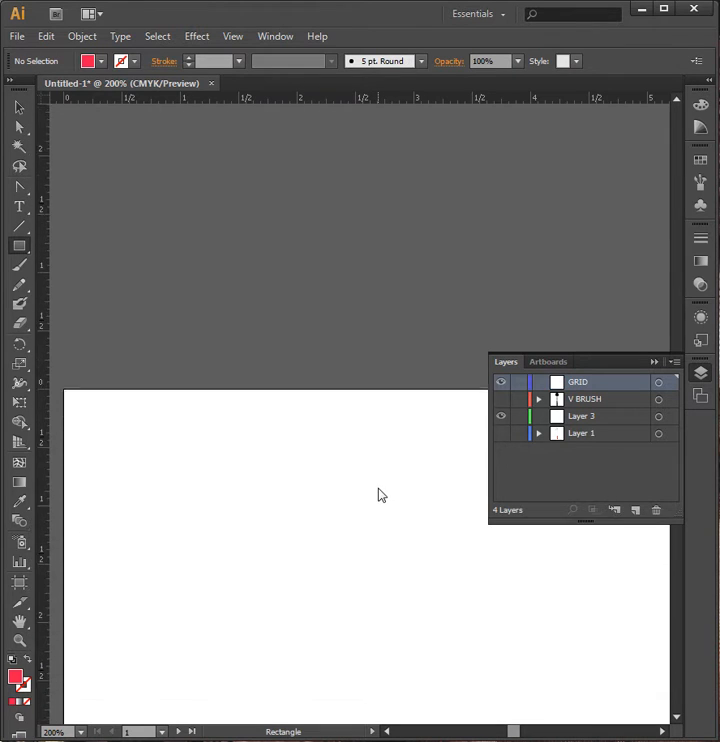
{"action": "scroll", "scroll_direction": "up", "scroll_amount": 3}
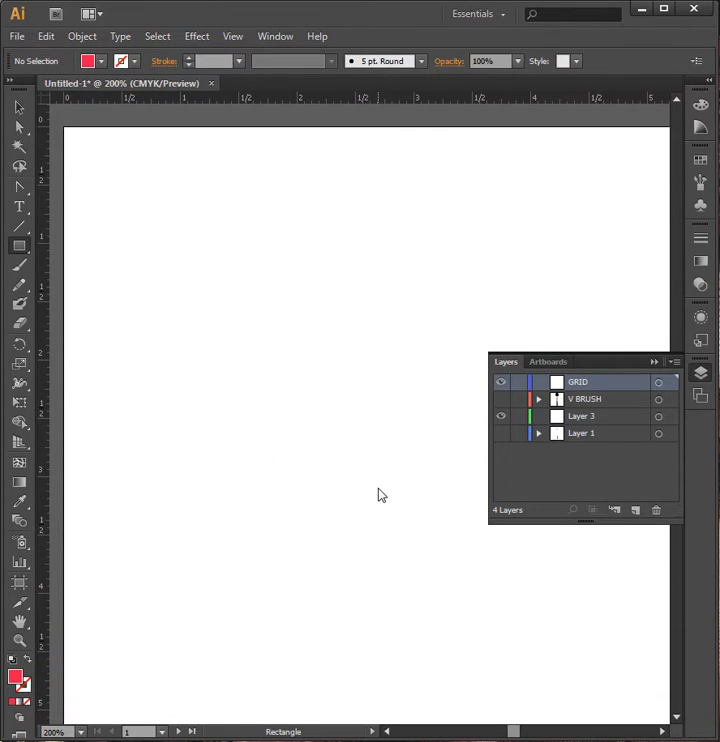
{"action": "mouse_move", "coordinate": [56, 507]}
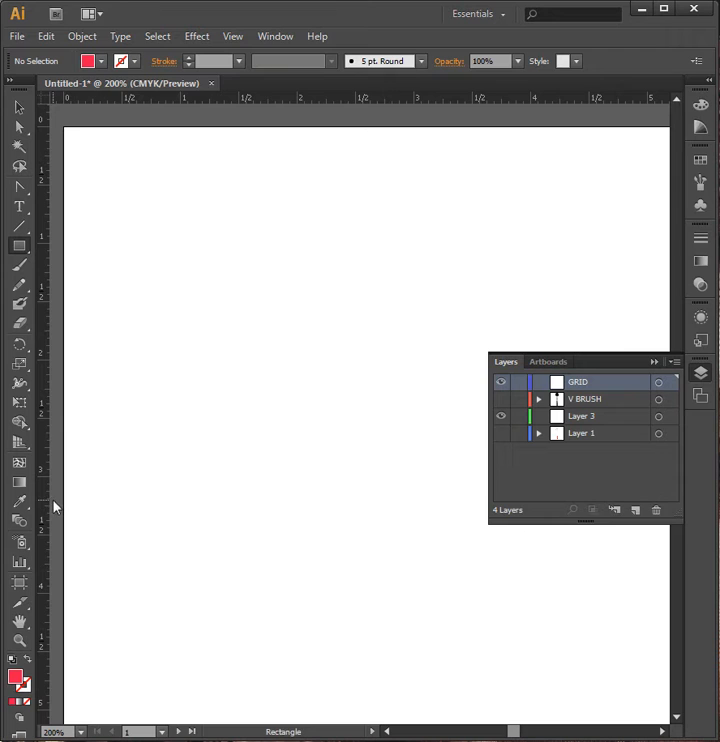
{"action": "mouse_move", "coordinate": [68, 132]}
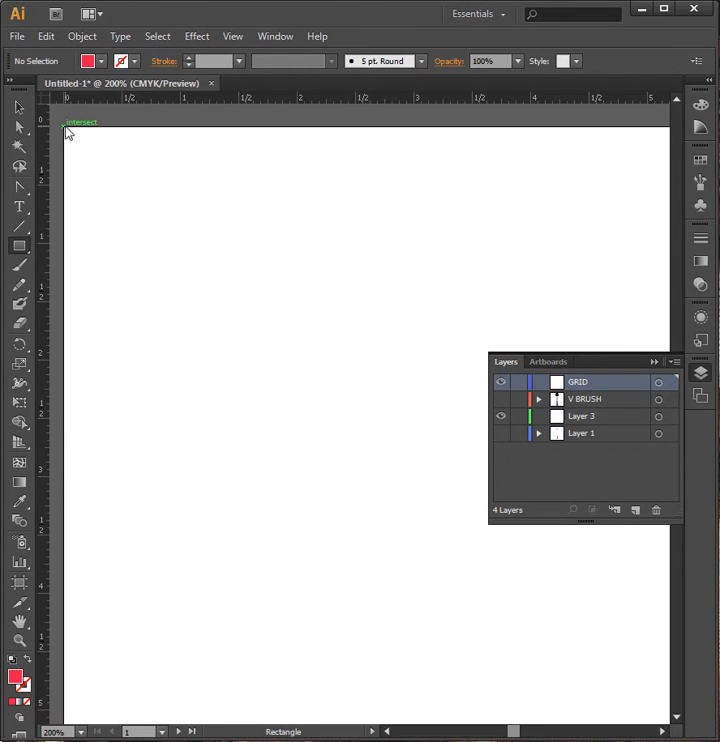
{"action": "left_click_drag", "start_coordinate": [65, 130], "coordinate": [410, 462]}
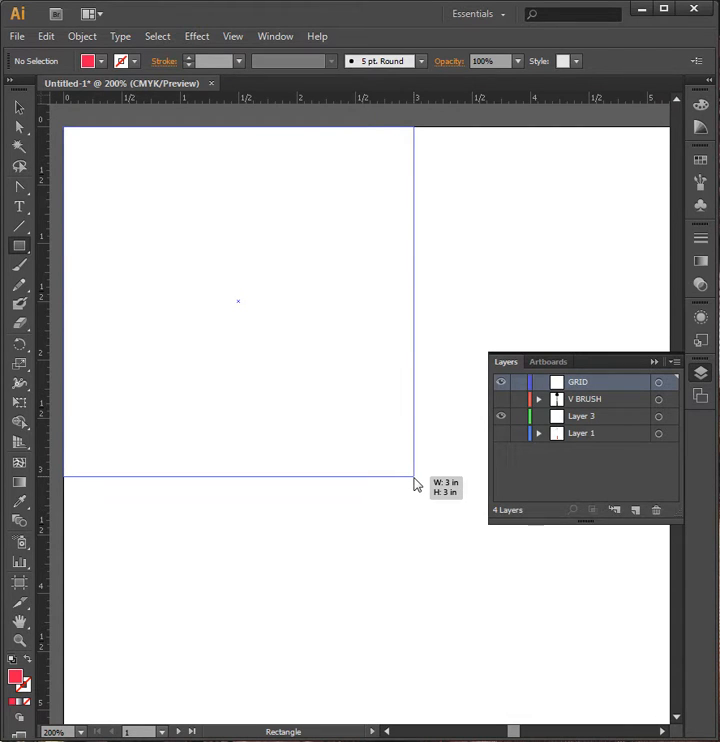
{"action": "left_click_drag", "start_coordinate": [62, 127], "coordinate": [415, 480]}
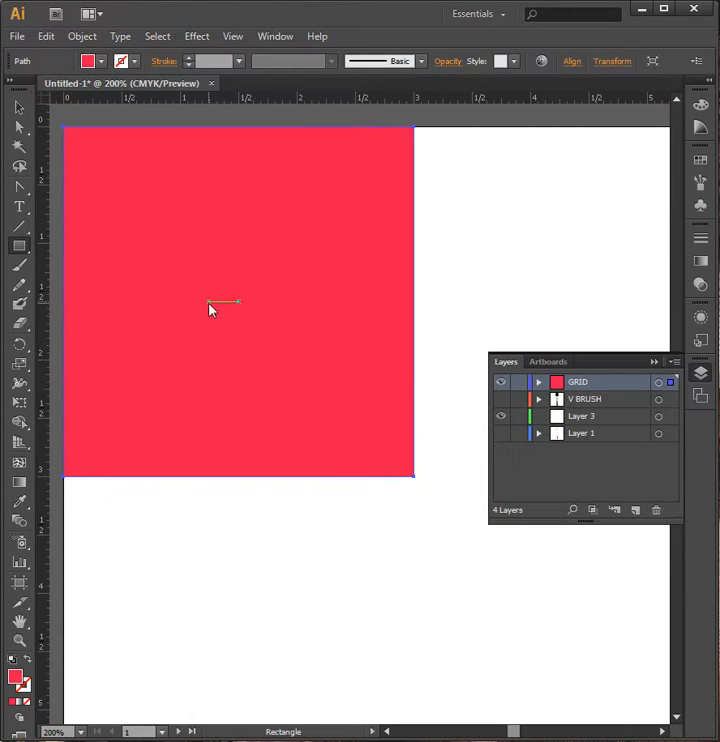
- Give the square no fill and a 1 pt coloured stroke
{"action": "left_click", "coordinate": [17, 107]}
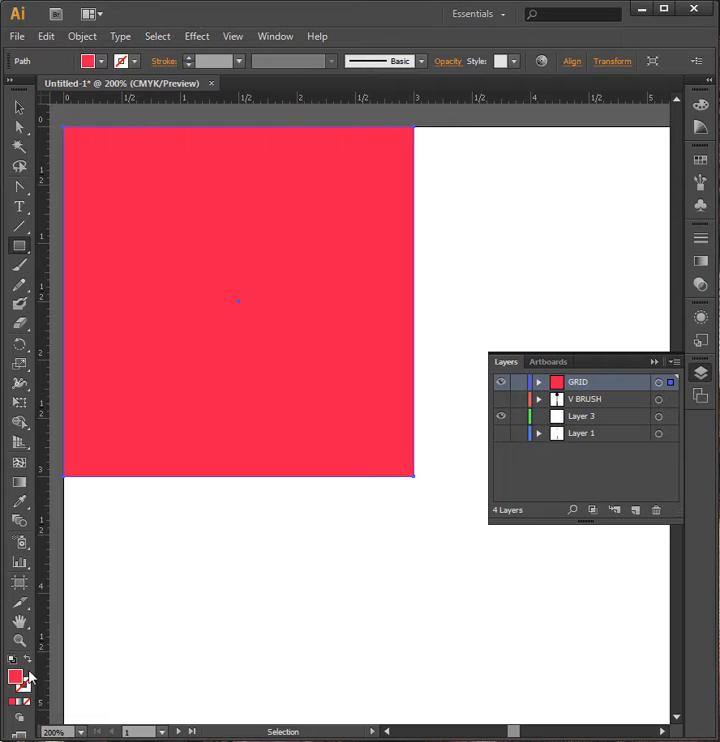
{"action": "mouse_move", "coordinate": [30, 670]}
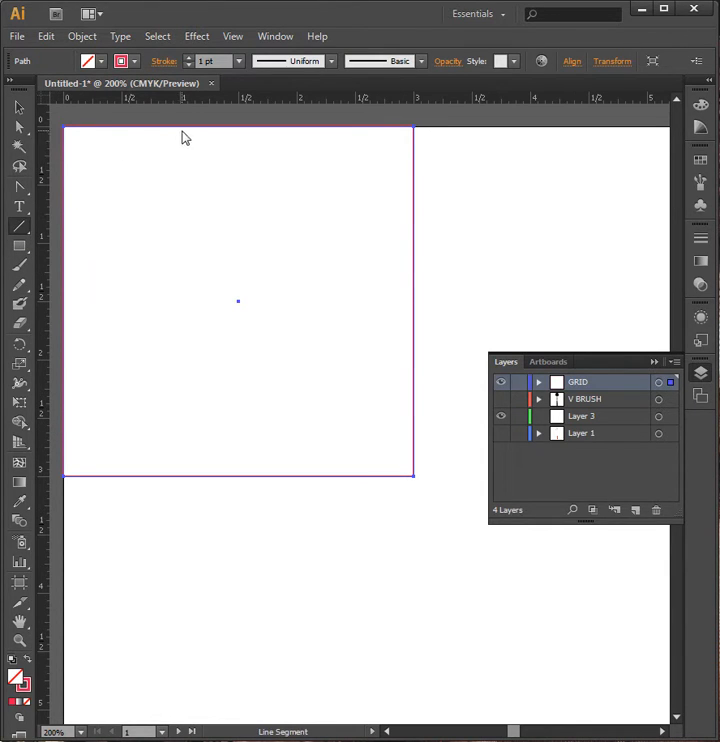
{"action": "mouse_move", "coordinate": [183, 132]}
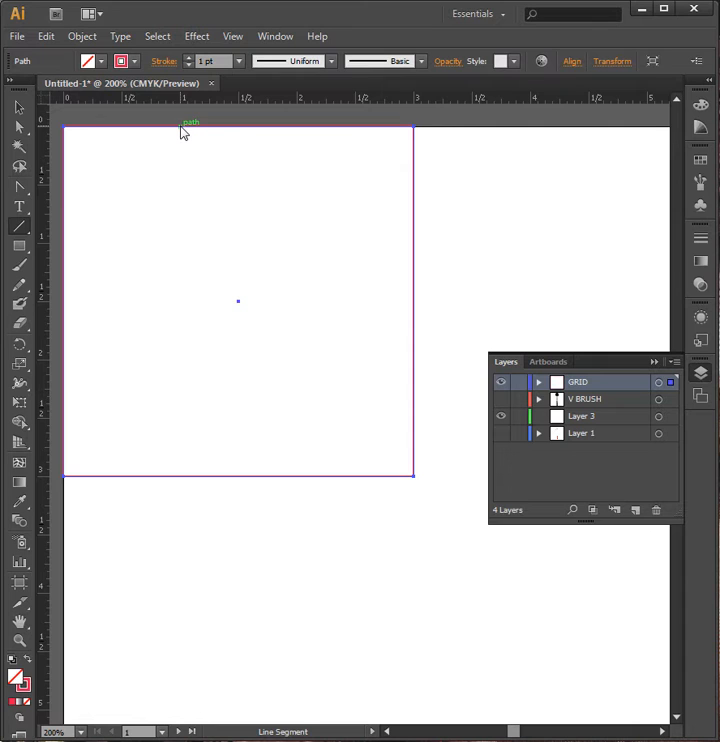
- Draw vertical lines at the 1 in and 2 in marks, plus two horizontal third lines
{"action": "left_click_drag", "start_coordinate": [181, 131], "coordinate": [181, 452]}
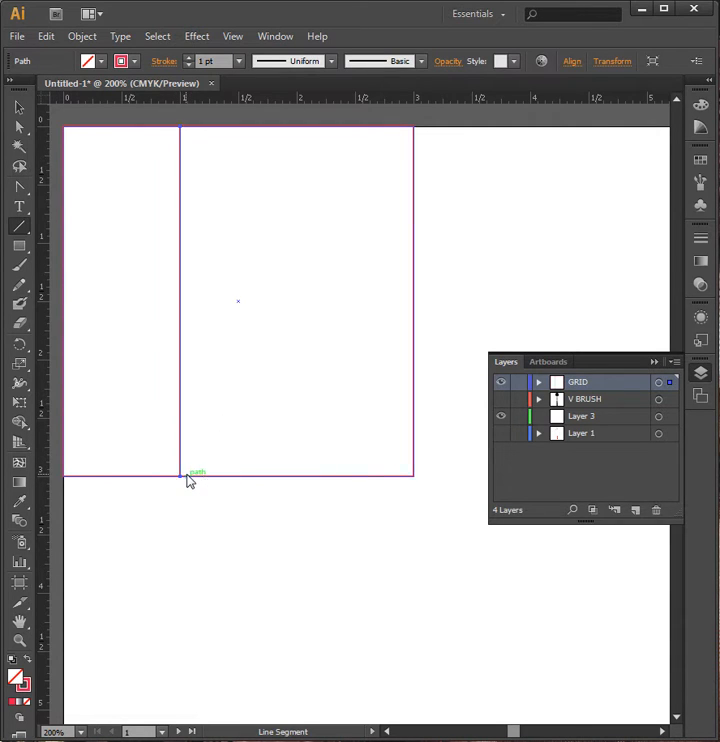
{"action": "mouse_move", "coordinate": [302, 133]}
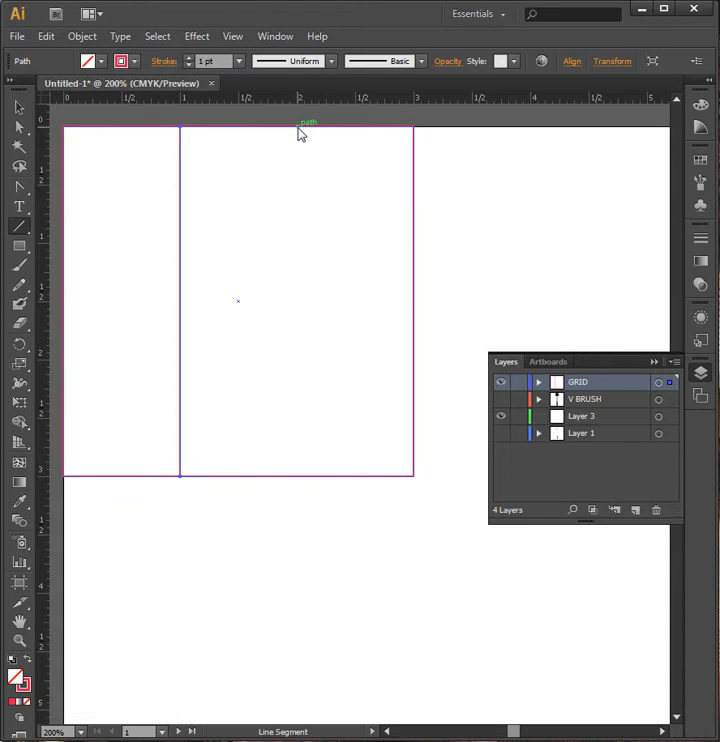
{"action": "left_click_drag", "start_coordinate": [305, 130], "coordinate": [305, 475]}
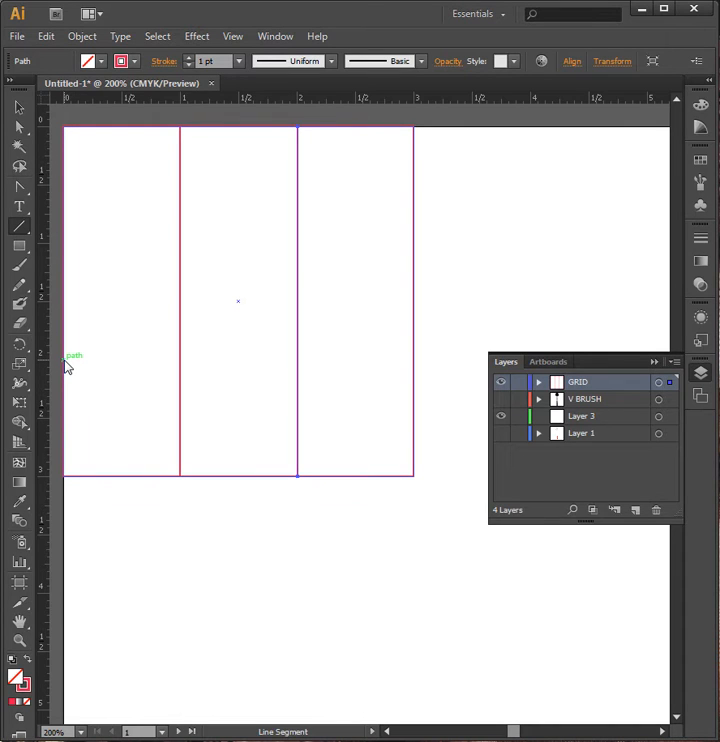
{"action": "left_click_drag", "start_coordinate": [64, 361], "coordinate": [333, 361]}
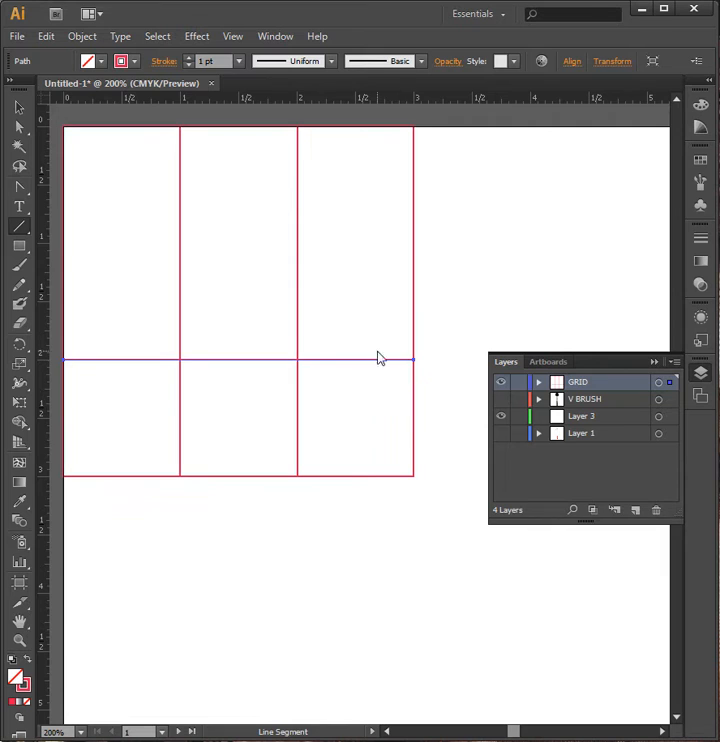
{"action": "mouse_move", "coordinate": [68, 248]}
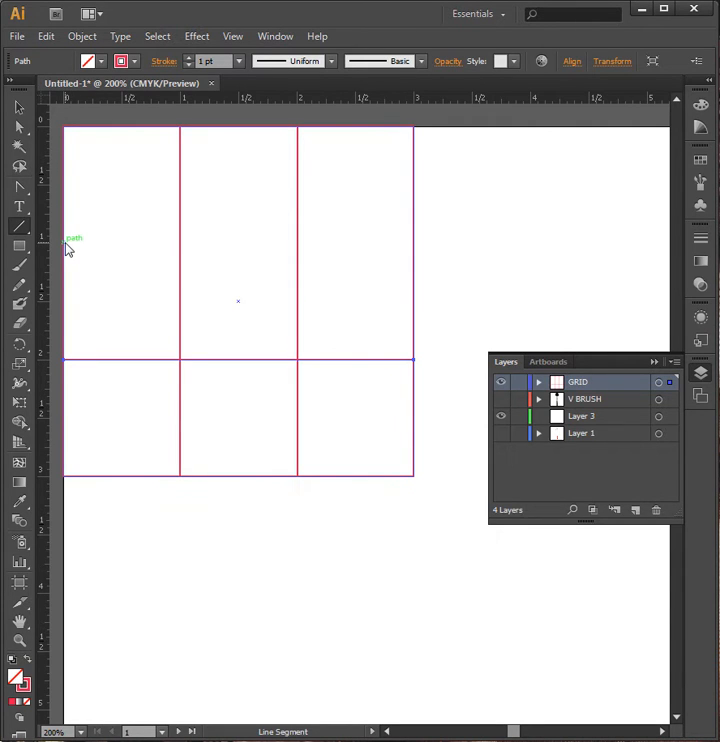
{"action": "left_click_drag", "start_coordinate": [66, 242], "coordinate": [368, 245]}
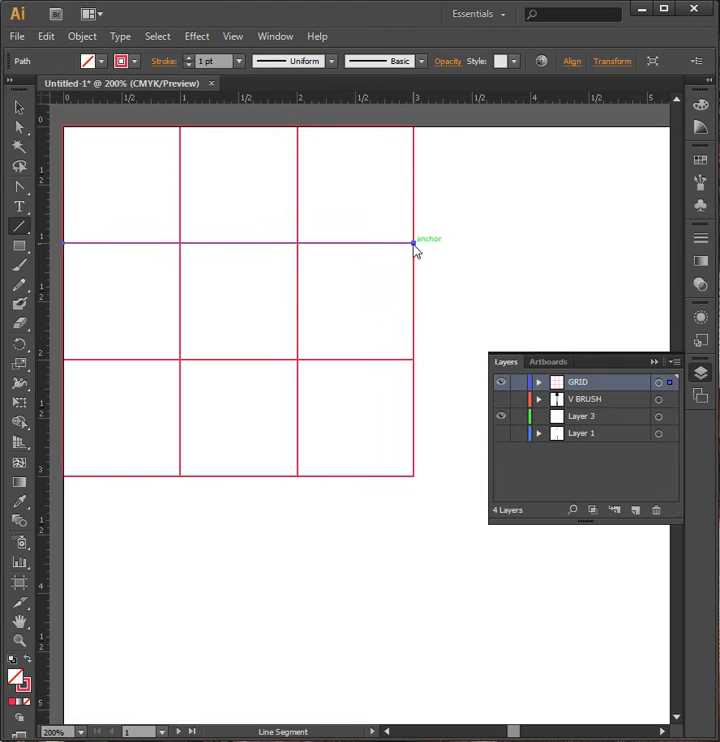
{"action": "left_click", "coordinate": [19, 109]}
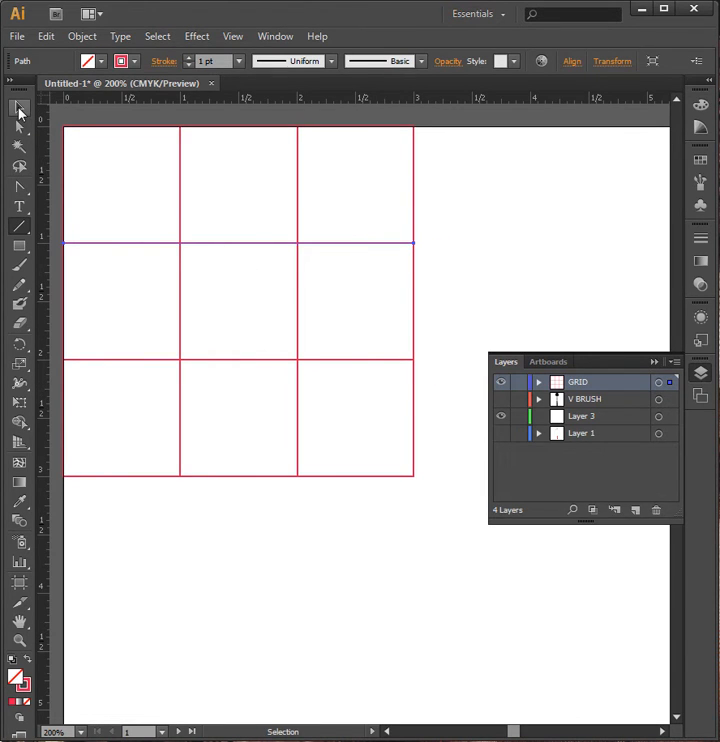
- Group the square and its four lines with Object > Group, then nudge the group inward
{"action": "left_click", "coordinate": [239, 245]}
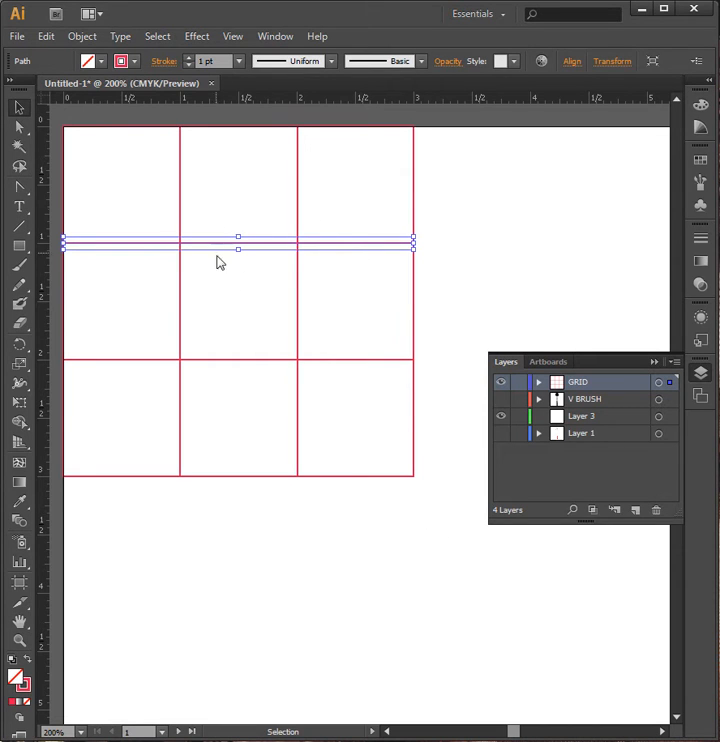
{"action": "mouse_move", "coordinate": [444, 527]}
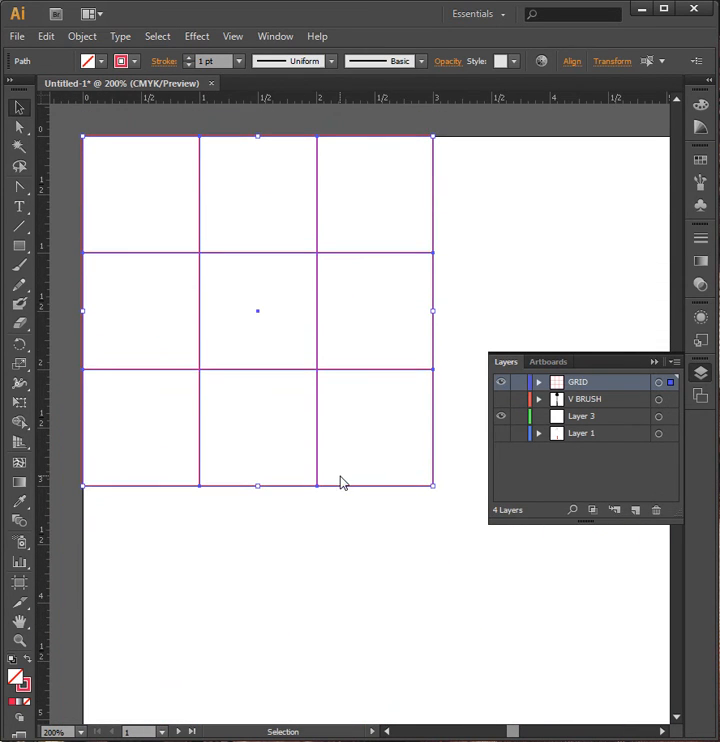
{"action": "mouse_move", "coordinate": [185, 268]}
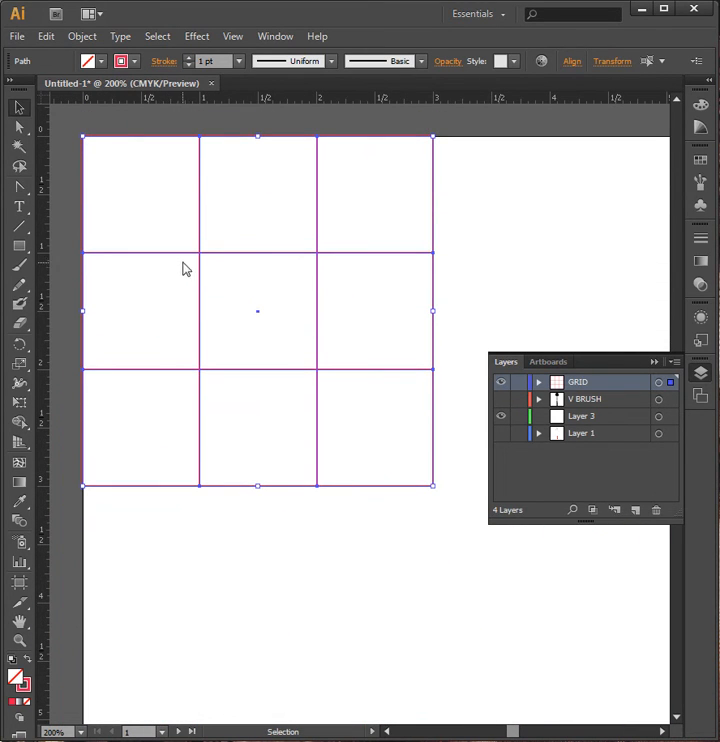
{"action": "left_click", "coordinate": [82, 36]}
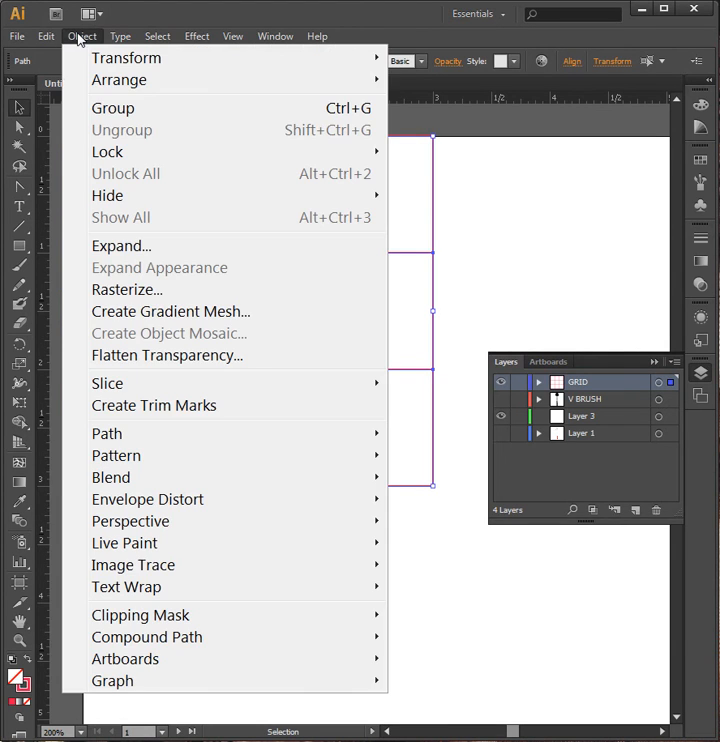
{"action": "left_click", "coordinate": [112, 107]}
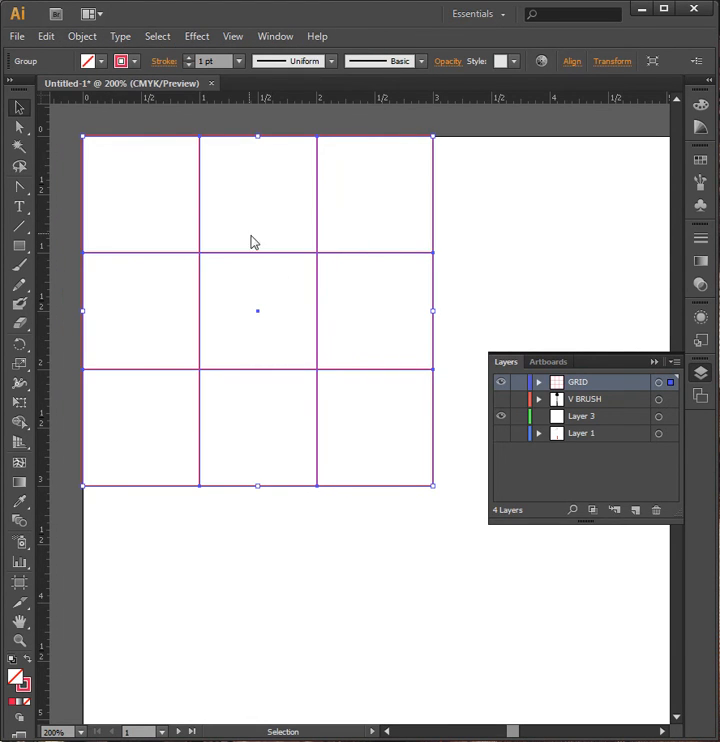
{"action": "left_click_drag", "start_coordinate": [255, 241], "coordinate": [345, 403]}
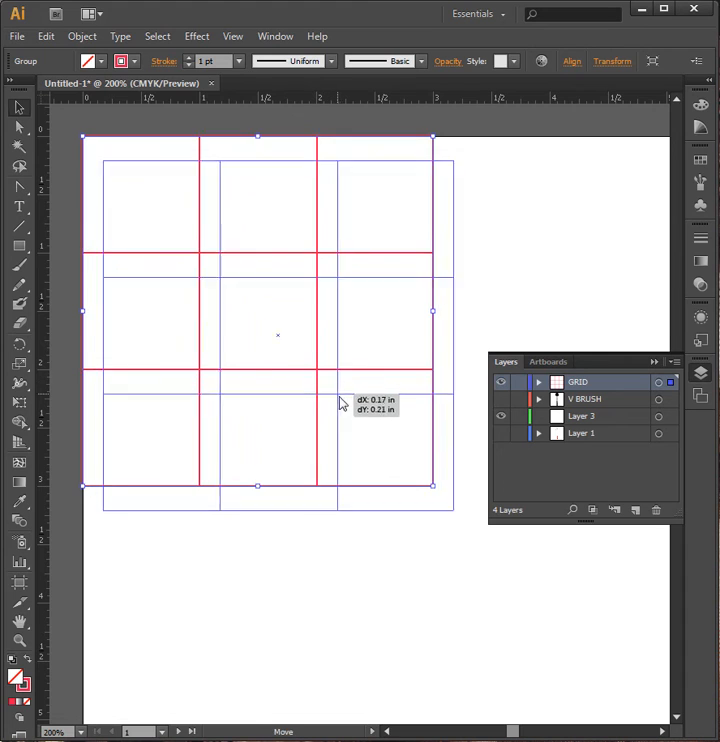
{"action": "left_click_drag", "start_coordinate": [340, 403], "coordinate": [435, 505]}
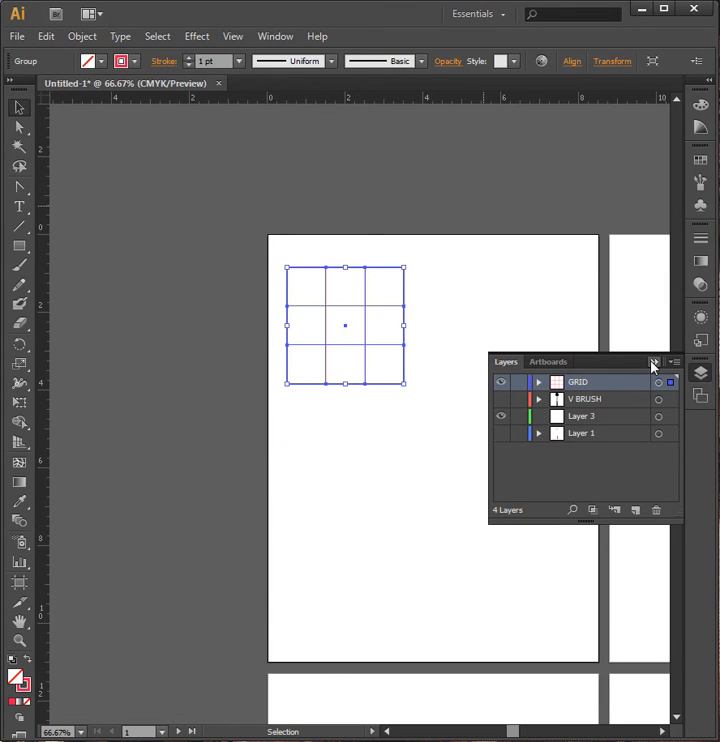
- Scale the grid group to the artboard width and show the V BRUSH layer
{"action": "left_click", "coordinate": [652, 362]}
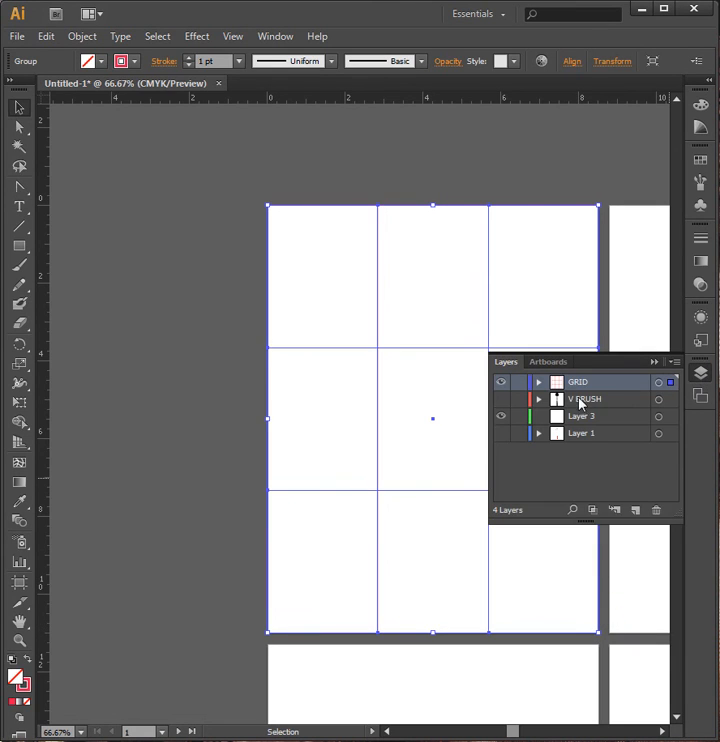
{"action": "left_click", "coordinate": [502, 399]}
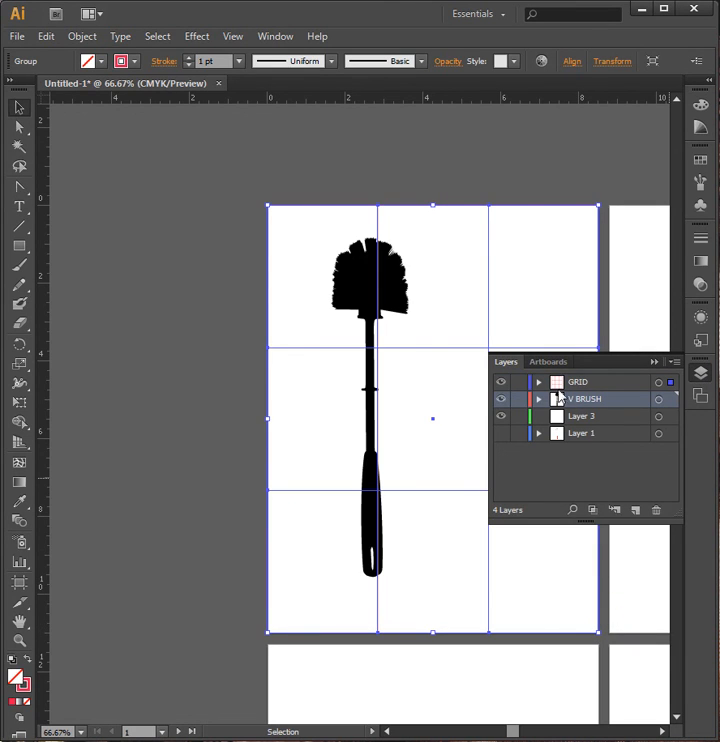